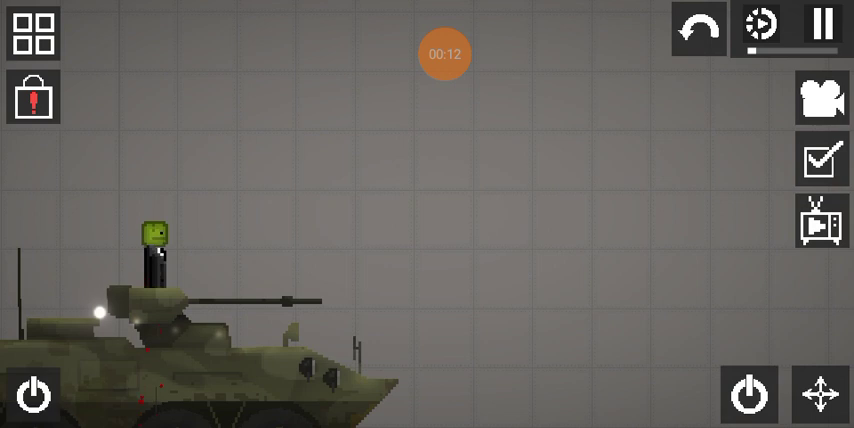
- Pause the armored vehicle scene with the melon standing on its turret
left_click(822, 27)
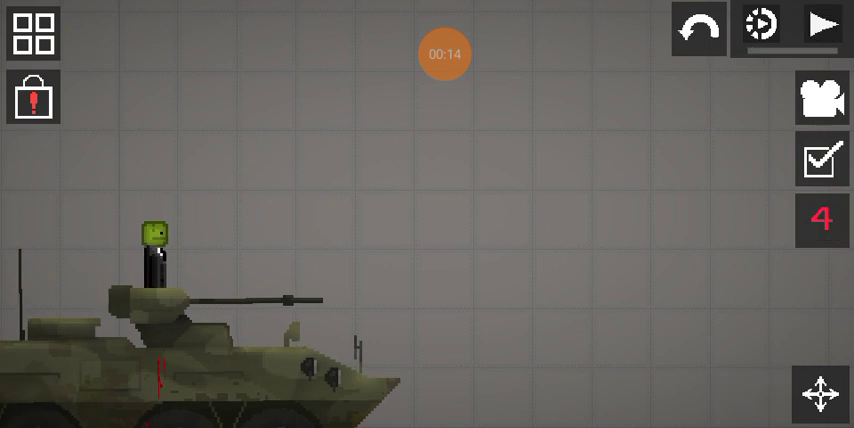
left_click(445, 53)
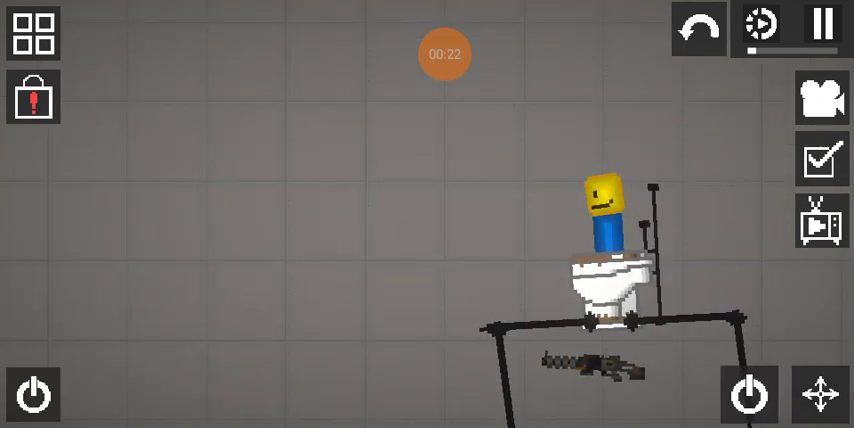
- Pause and resume the scene of the noob seated on the toilet atop the metal frame
left_click(823, 27)
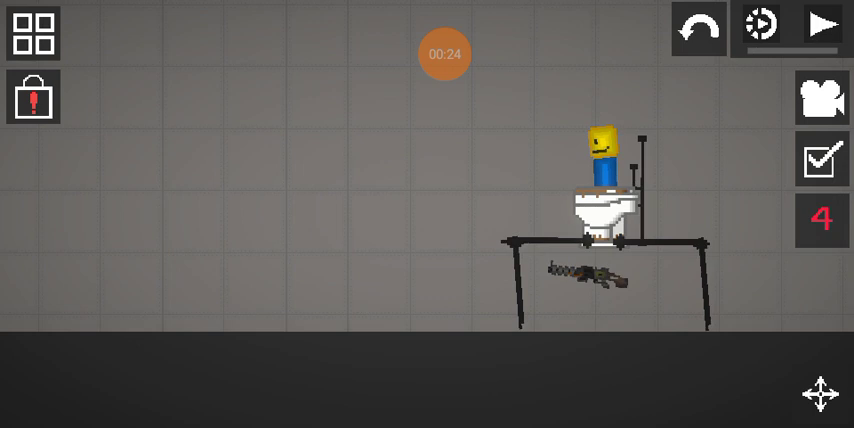
left_click(822, 27)
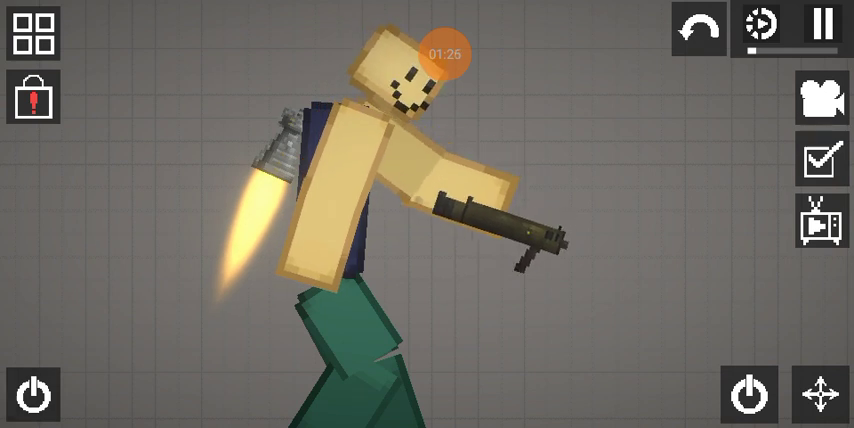
- Pause the simulation on the three noob figures of different heights, then resume
left_click(824, 27)
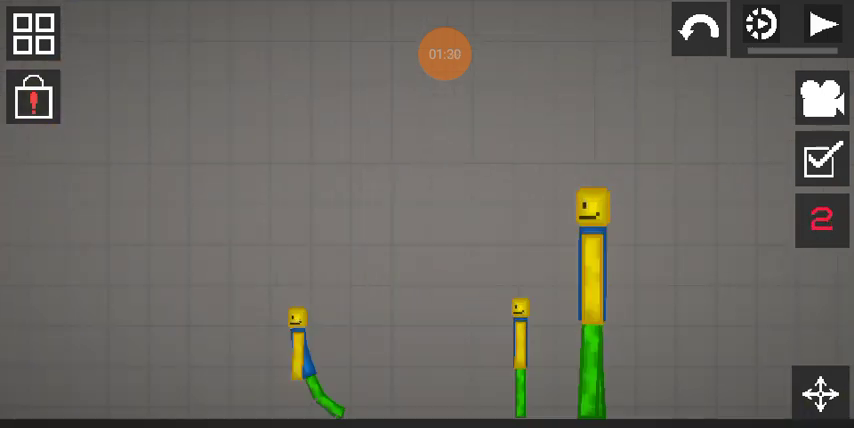
left_click(822, 25)
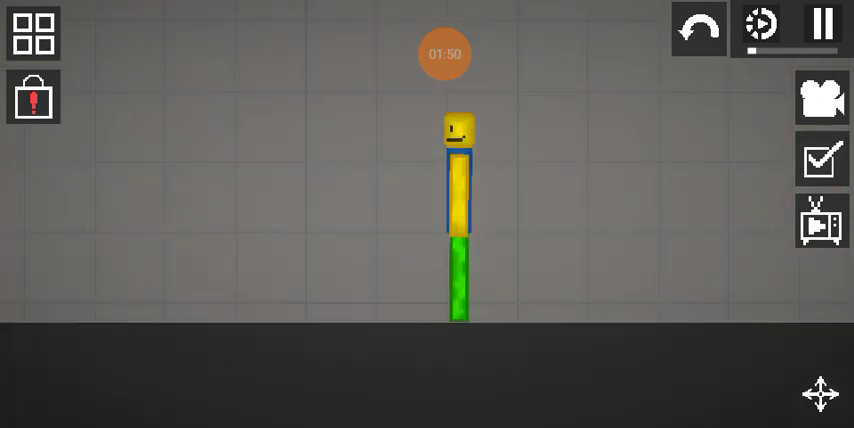
- Pause the wide view as the grenade-launcher noob faces the two figures
left_click(445, 53)
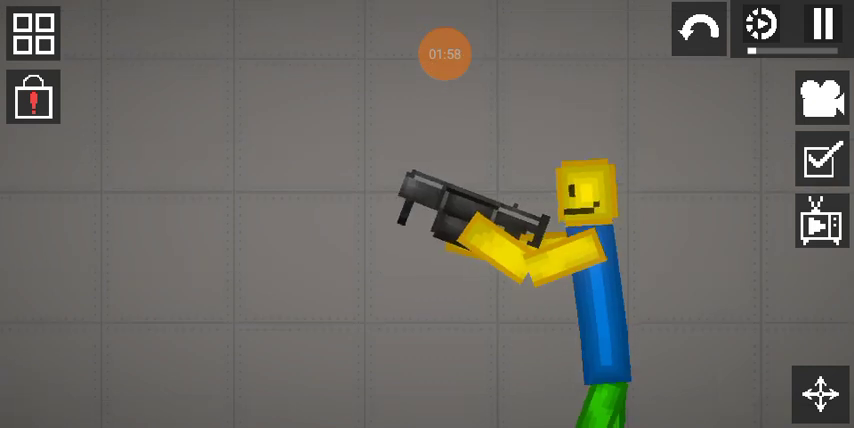
left_click(822, 26)
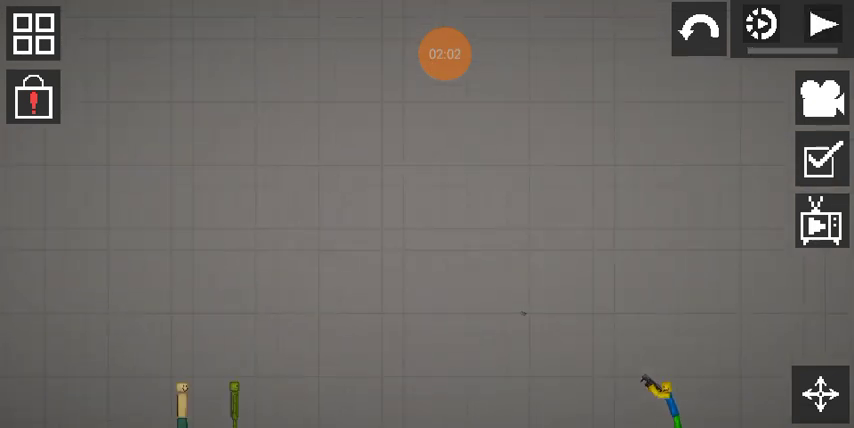
left_click(821, 25)
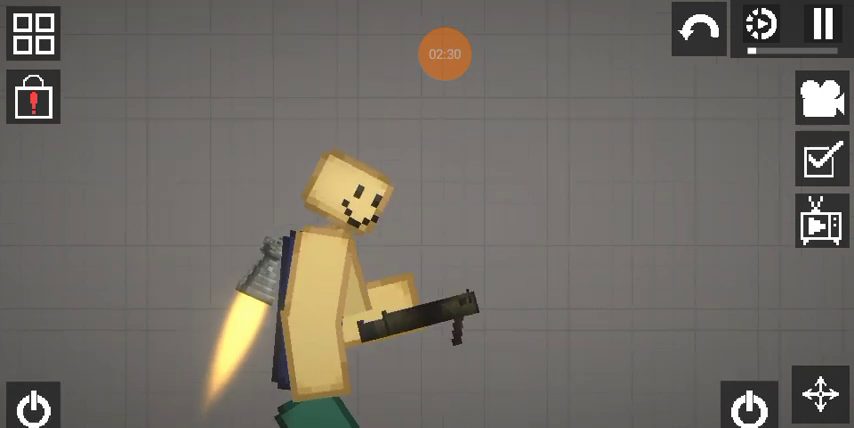
- Activate the jetpack figure's grenade launcher and pause with the grenade mid-flight
left_click(823, 27)
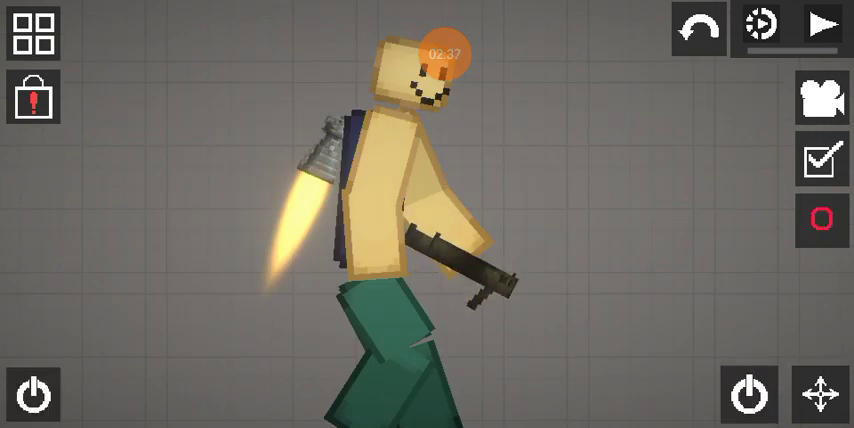
left_click(821, 218)
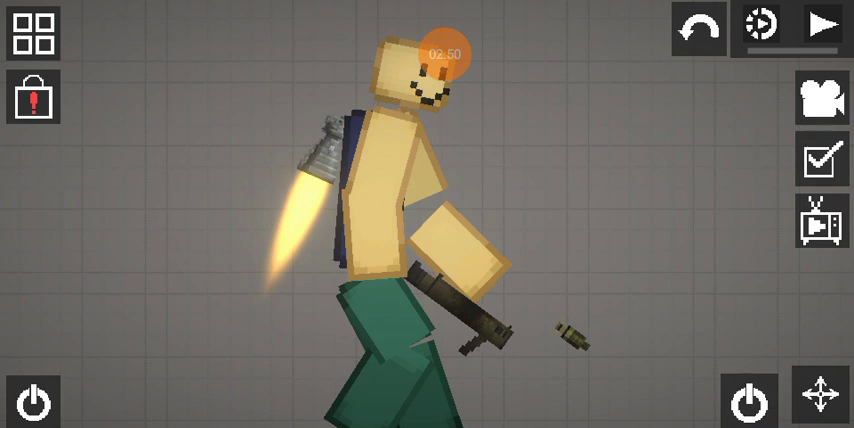
left_click(821, 27)
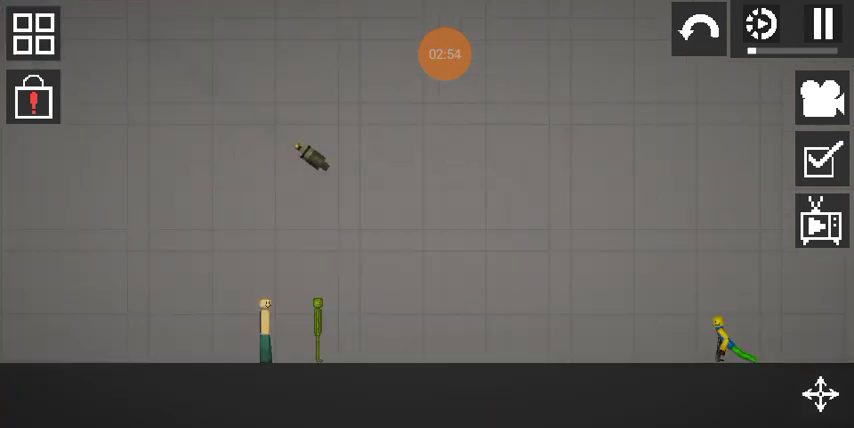
left_click(822, 24)
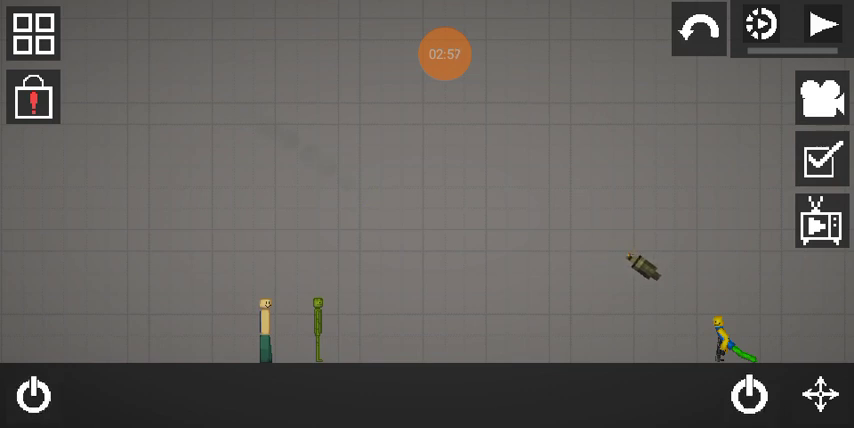
left_click(821, 25)
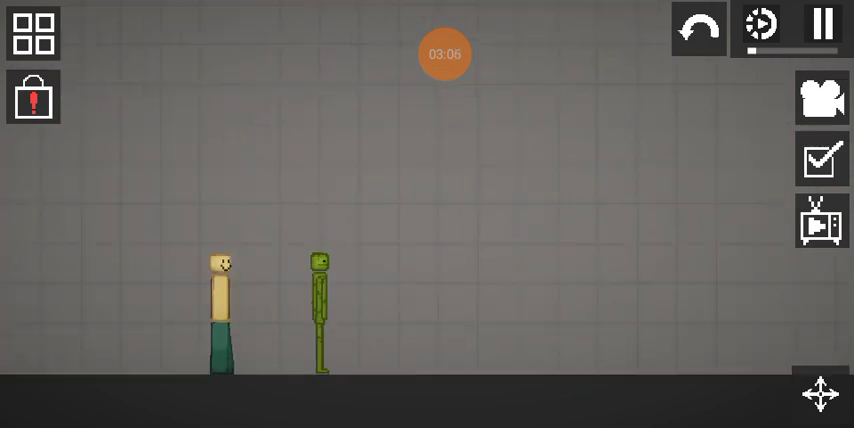
left_click(445, 54)
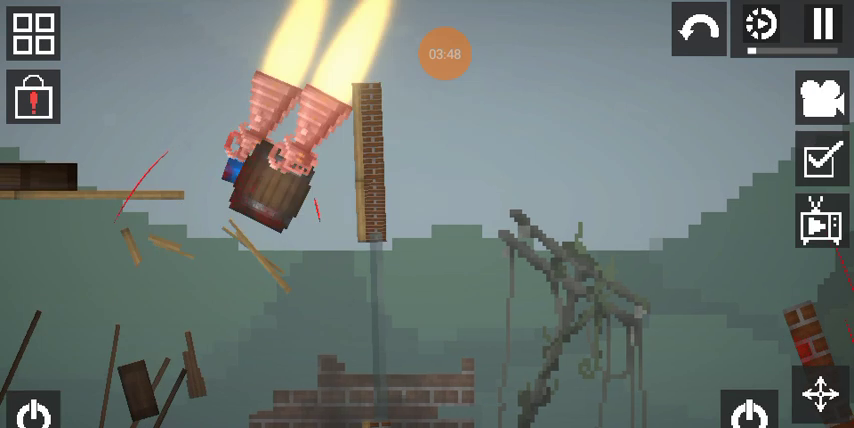
- Inspect the crashed barrel's options and the Mechanics spawn category, then resume until it lands
left_click(823, 27)
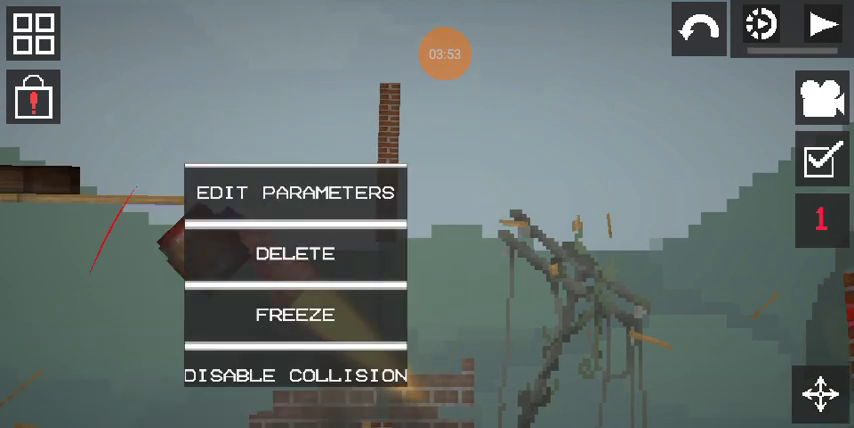
left_click(821, 26)
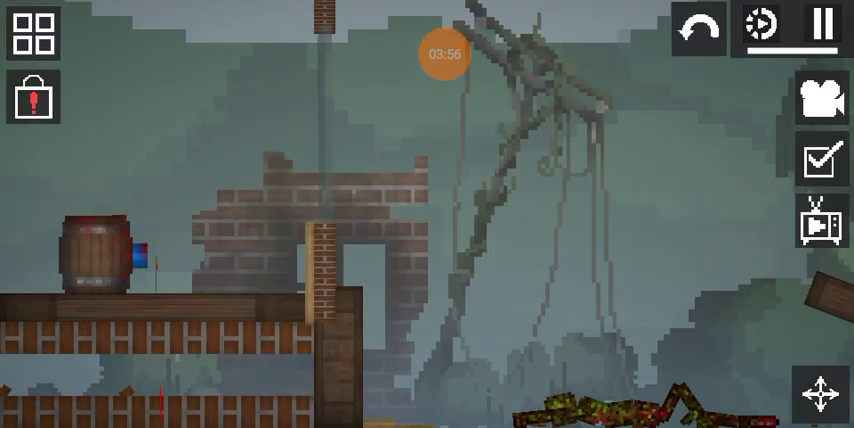
left_click(33, 33)
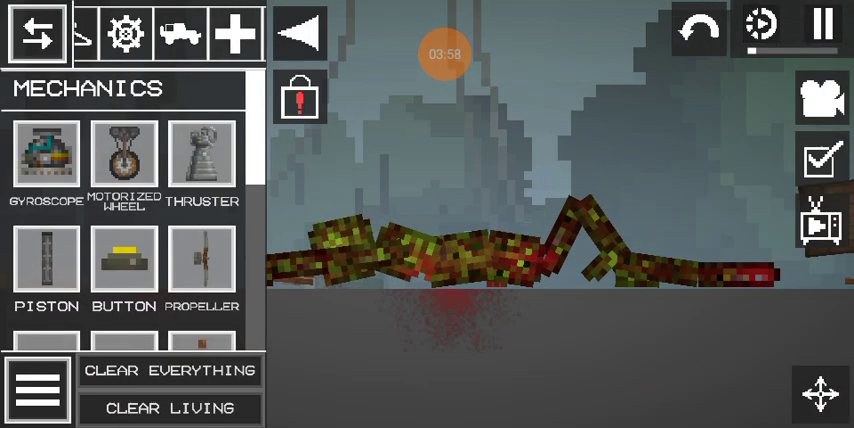
left_click(118, 33)
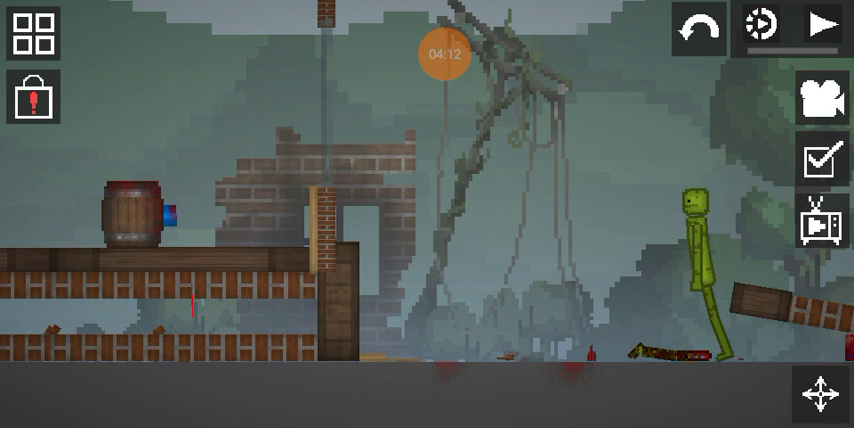
left_click(823, 27)
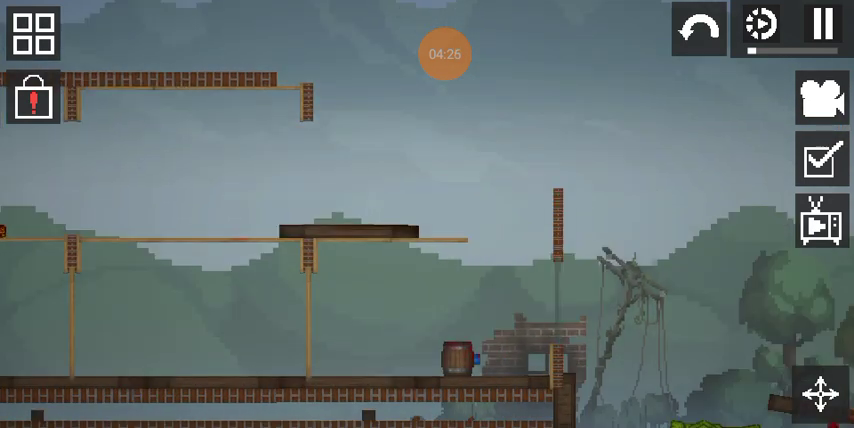
- Pause the melon scene, resume, and pause on the noob atop the three-thruster plank
left_click(444, 53)
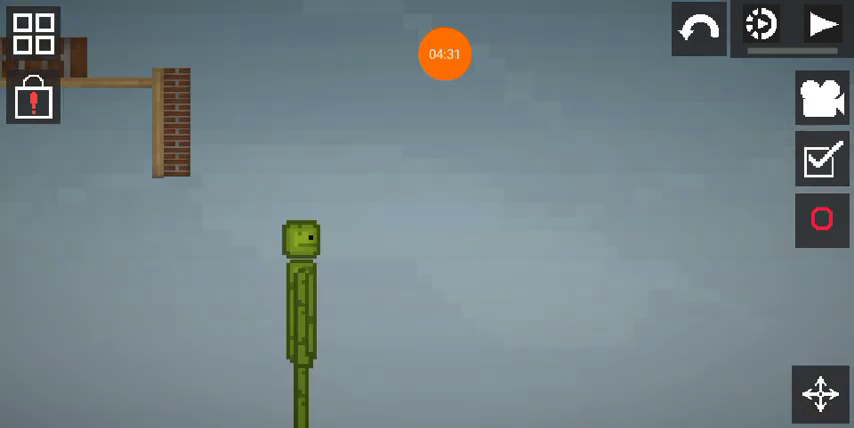
left_click(822, 220)
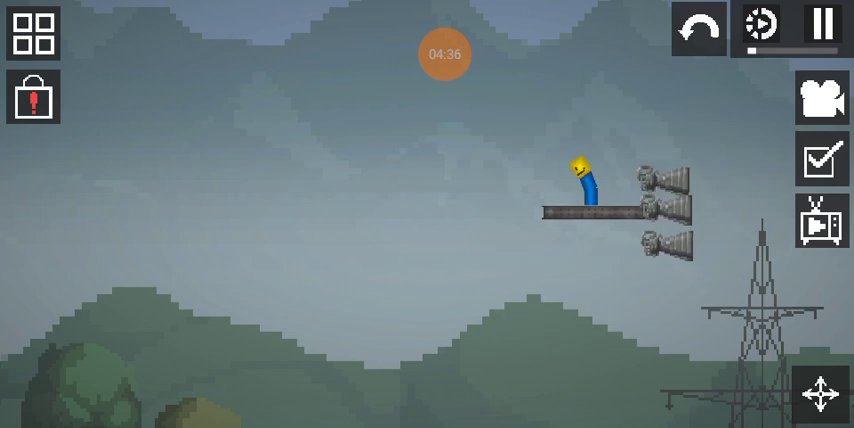
left_click(824, 27)
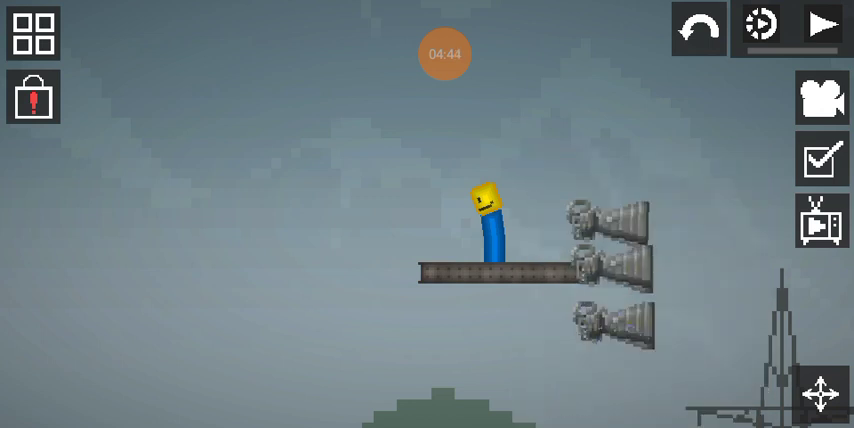
- Fire the plank's three thrusters, then pause the simulation
left_click(823, 25)
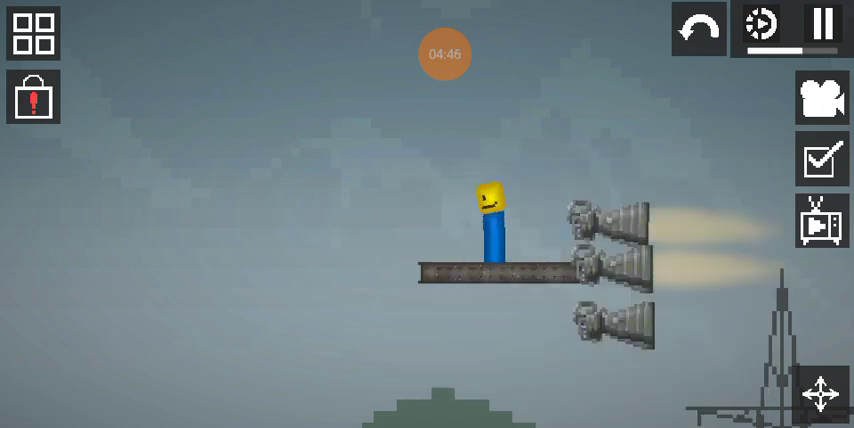
left_click(825, 27)
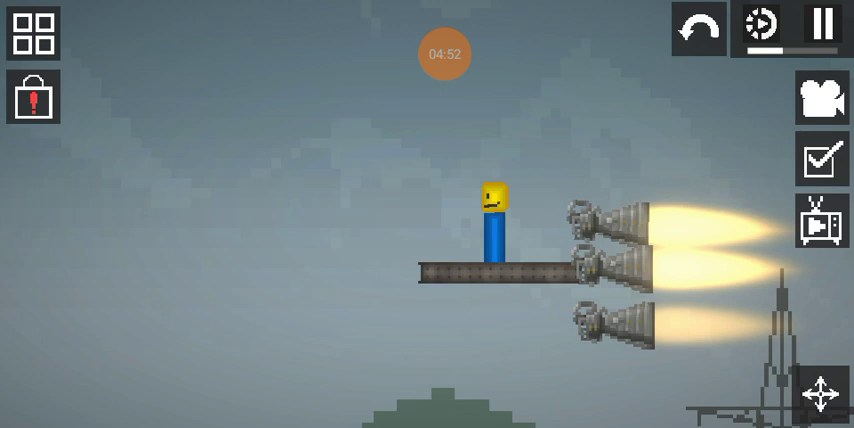
left_click(824, 27)
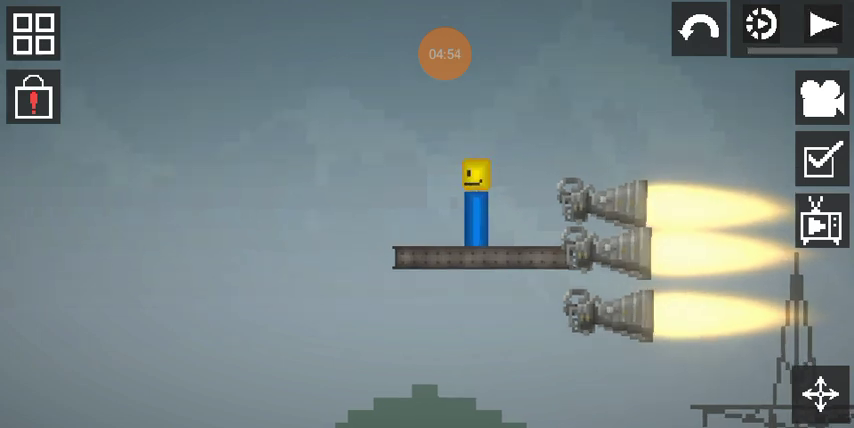
- Open the spawn catalogue's Syringes category with the melon sitting under the gallows
left_click(821, 97)
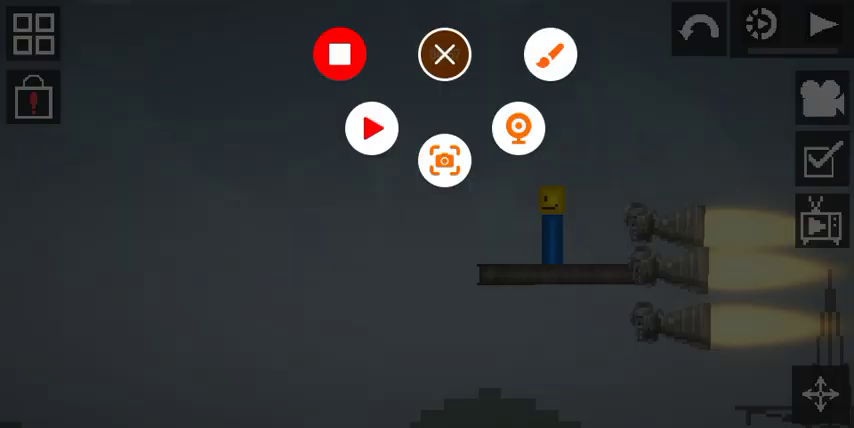
left_click(371, 128)
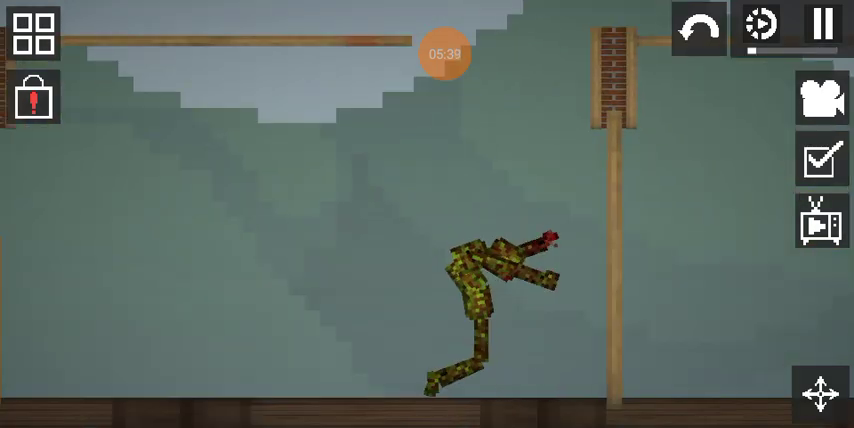
left_click(34, 35)
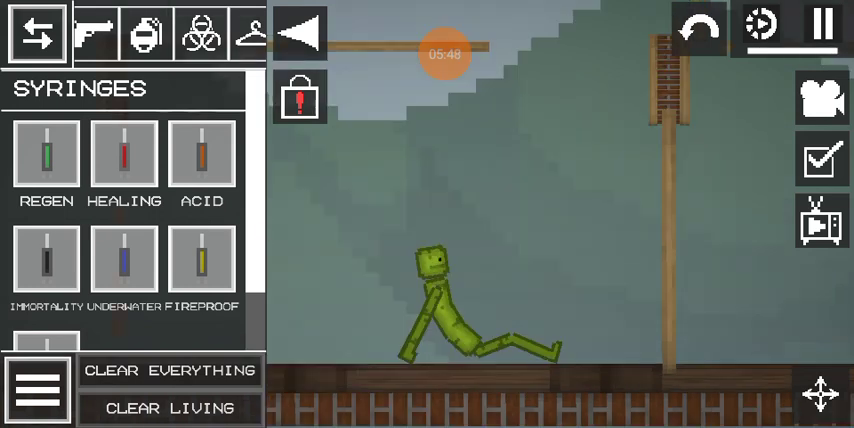
- Close the item catalogue, pause, and move to the wide foggy gallows walkway scene
left_click(38, 33)
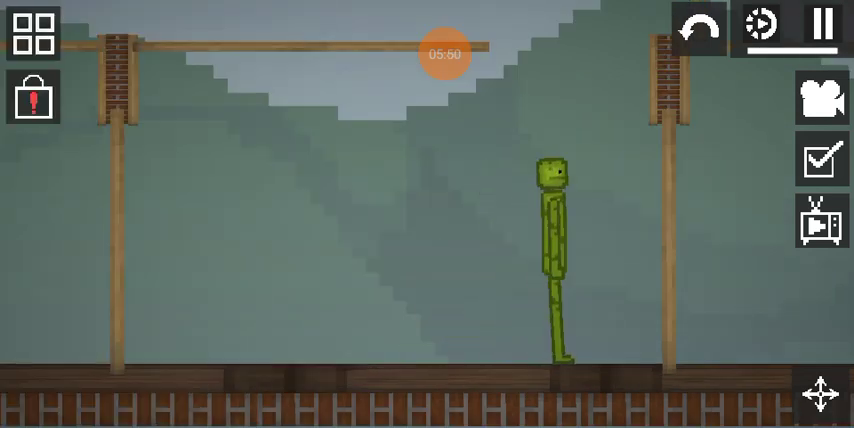
left_click(820, 27)
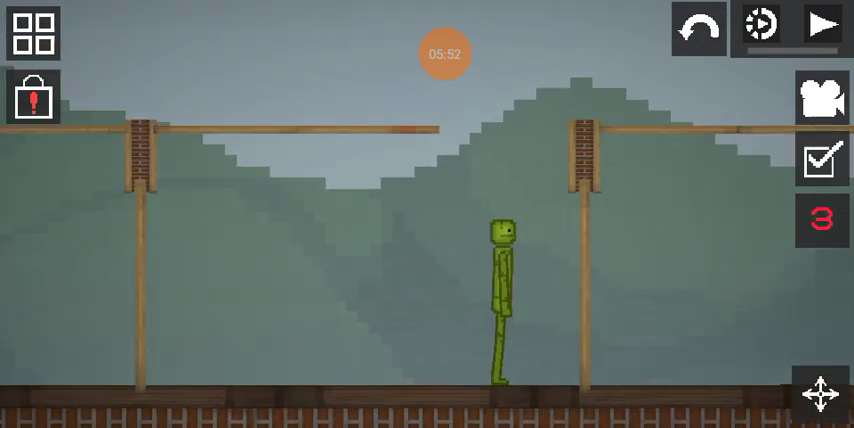
left_click(820, 97)
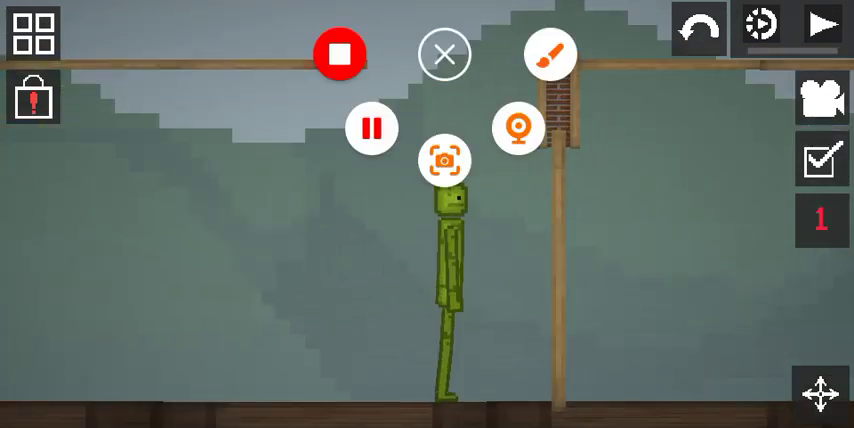
left_click(444, 54)
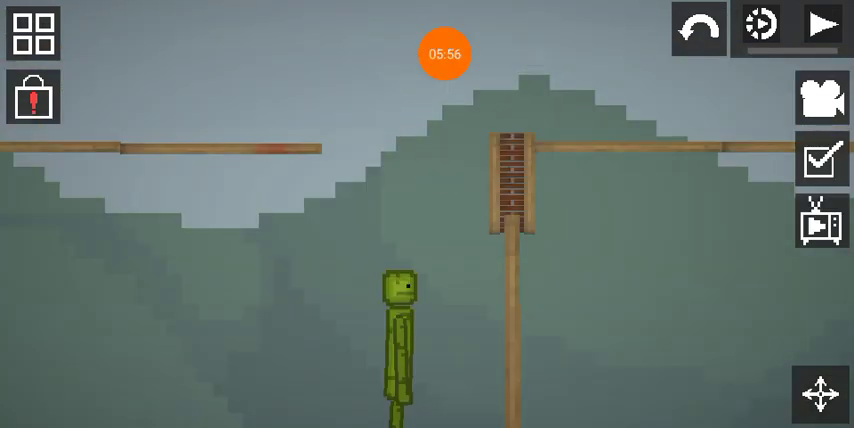
left_click(824, 24)
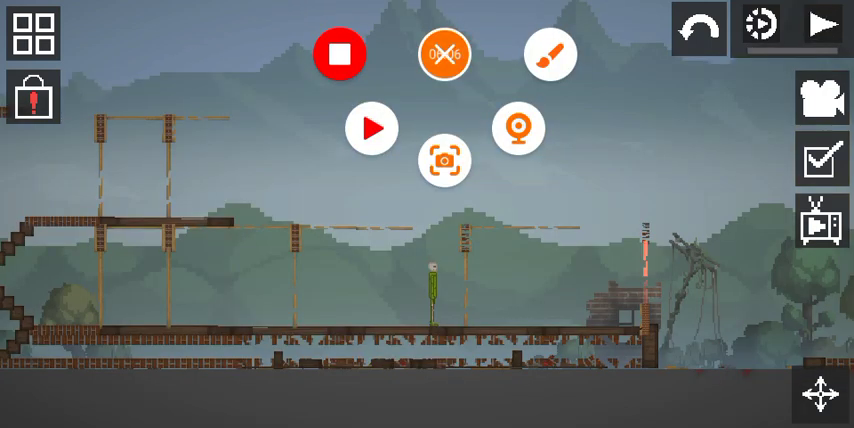
- Seat the melon atop the armored vehicle and show the vehicle's options
left_click(371, 128)
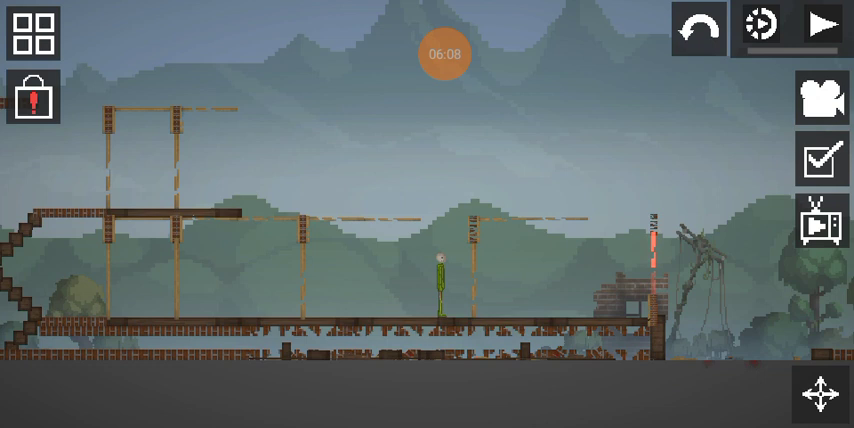
left_click(822, 25)
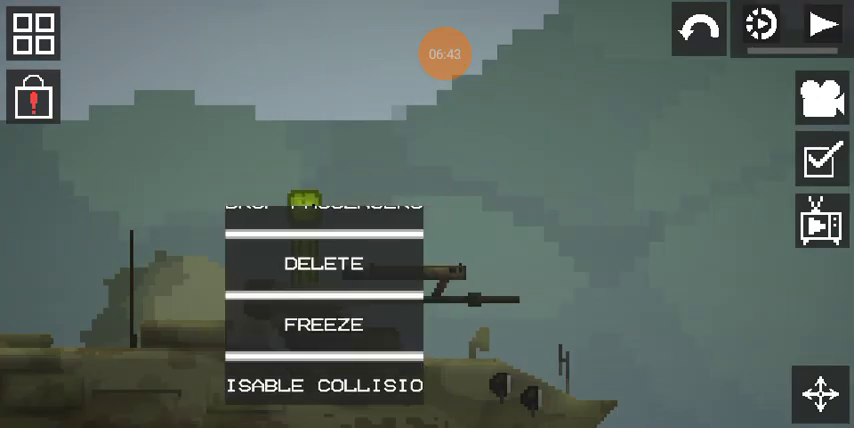
- Spawn the blue-and-red toilet figure opposite the armored vehicle and disable its collision
left_click(821, 26)
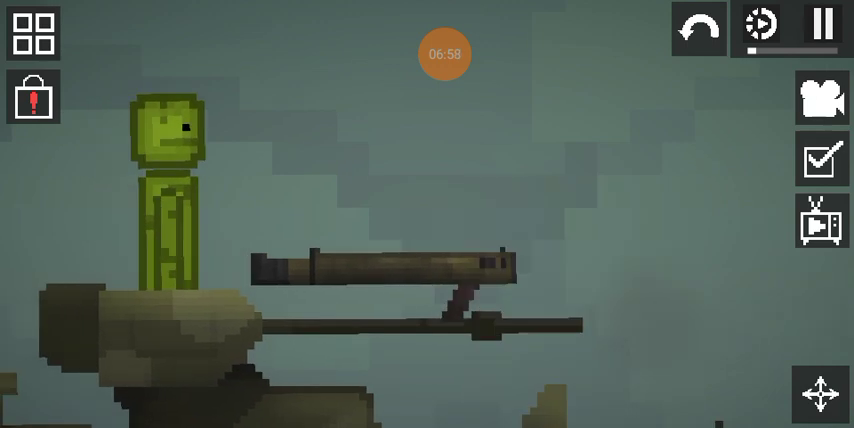
left_click(825, 27)
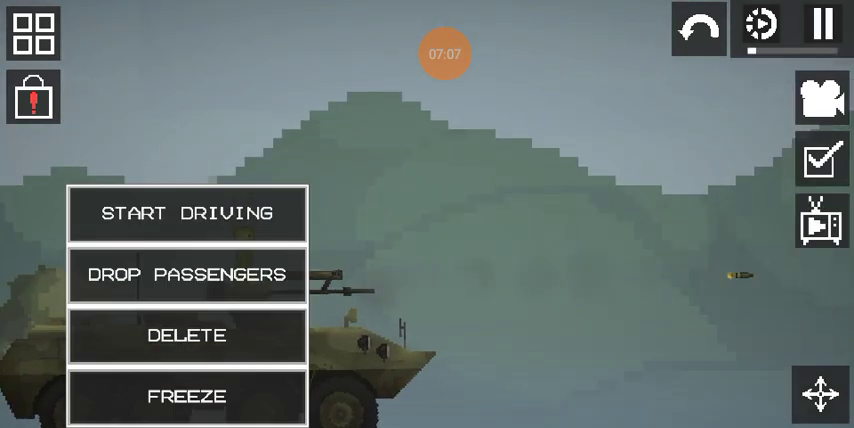
left_click(186, 274)
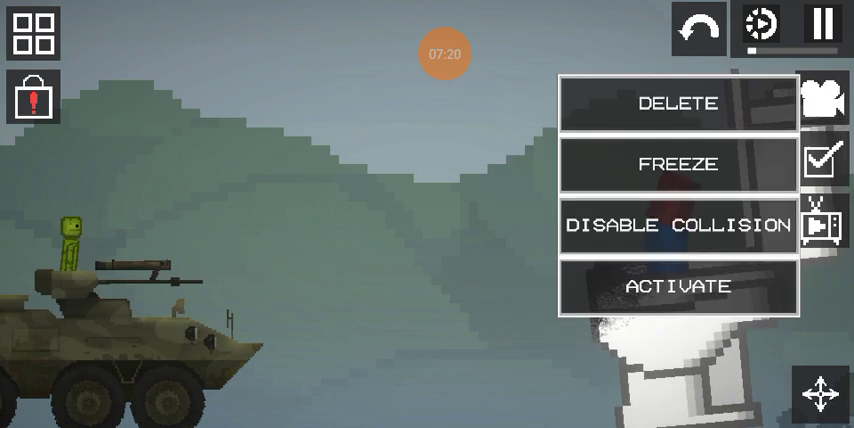
left_click(675, 224)
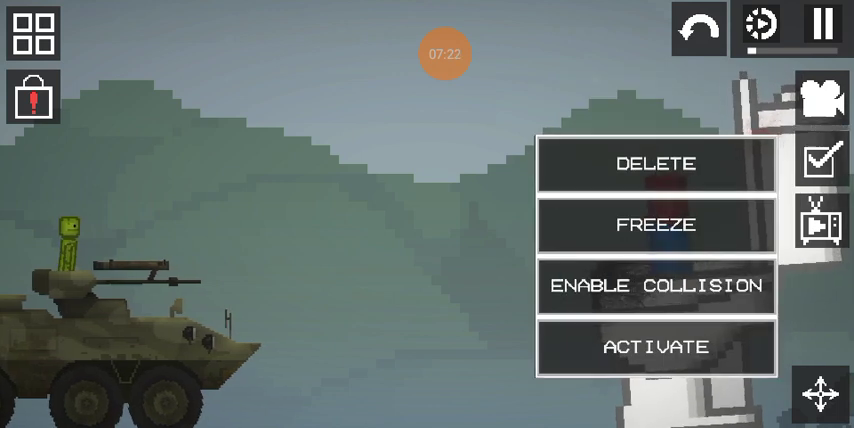
left_click(658, 285)
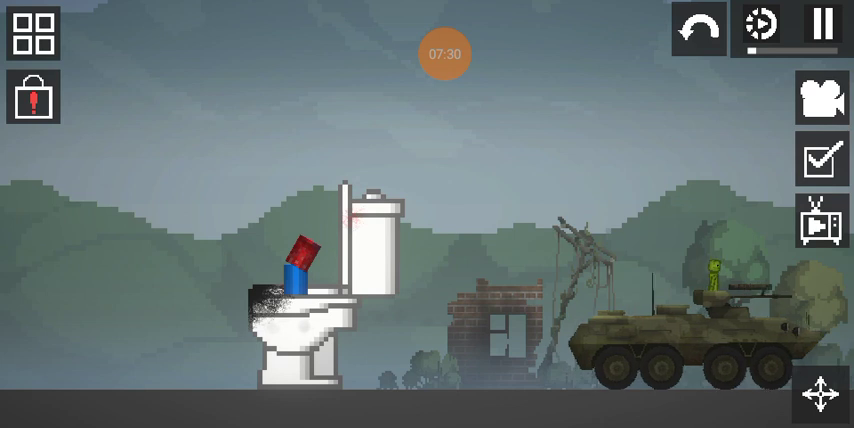
- Toggle pause on the melon-and-vehicle scene by the power pylon to reach the frozen object's options
left_click(35, 35)
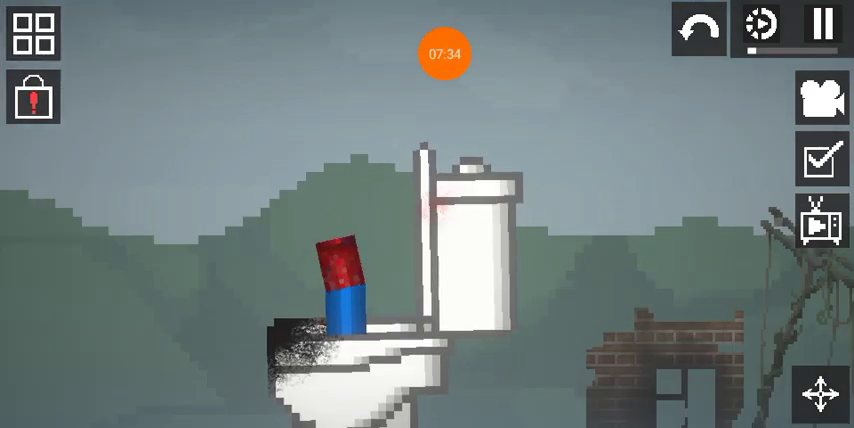
left_click(823, 27)
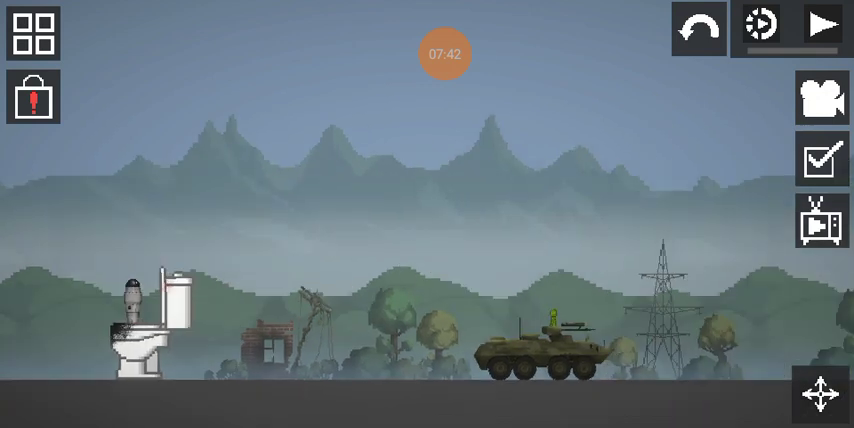
left_click(823, 26)
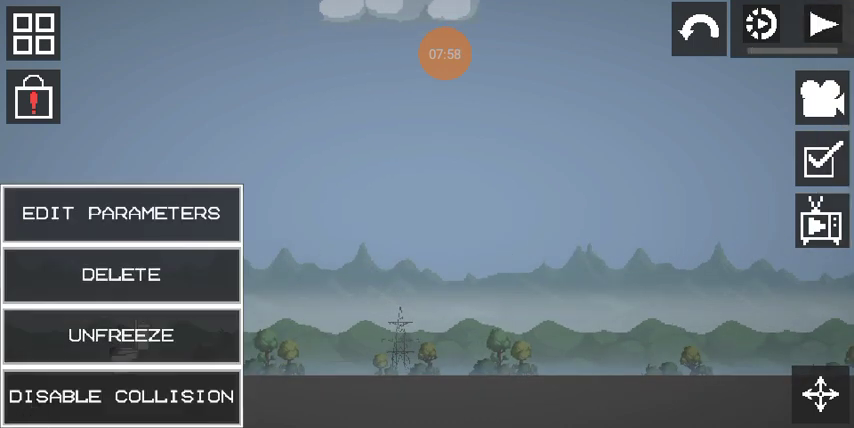
left_click(822, 27)
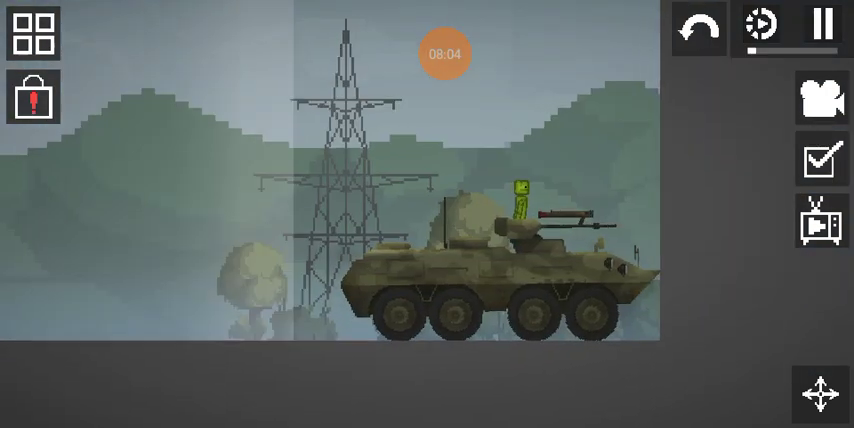
- Pose the tall pumpkin-headed ragdoll with a chainsaw opposite the toilet figure
left_click(821, 27)
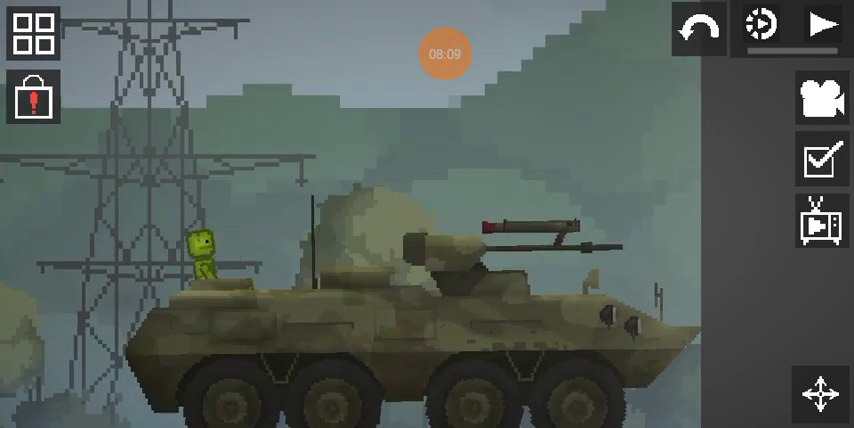
left_click(819, 28)
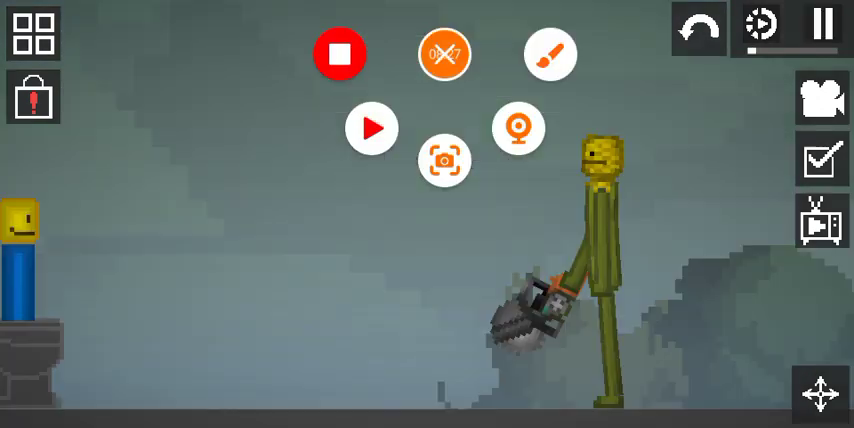
- Let the chainsaw ragdoll bloody the toilet figure, then open the Melee > Slashing catalogue
left_click(371, 128)
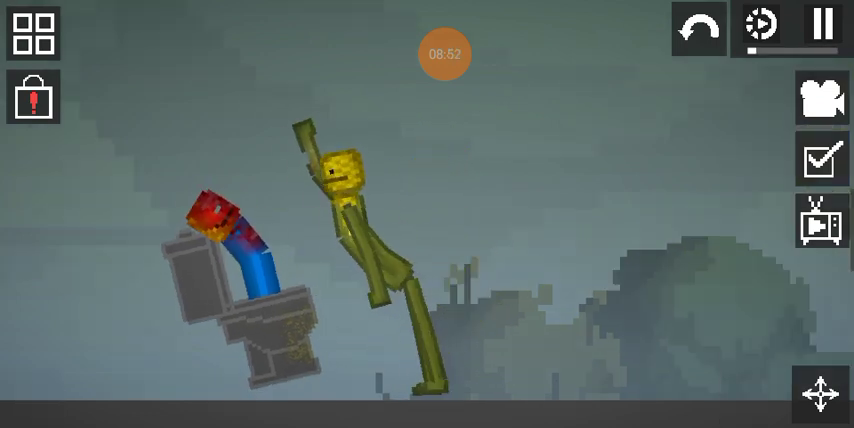
left_click(34, 36)
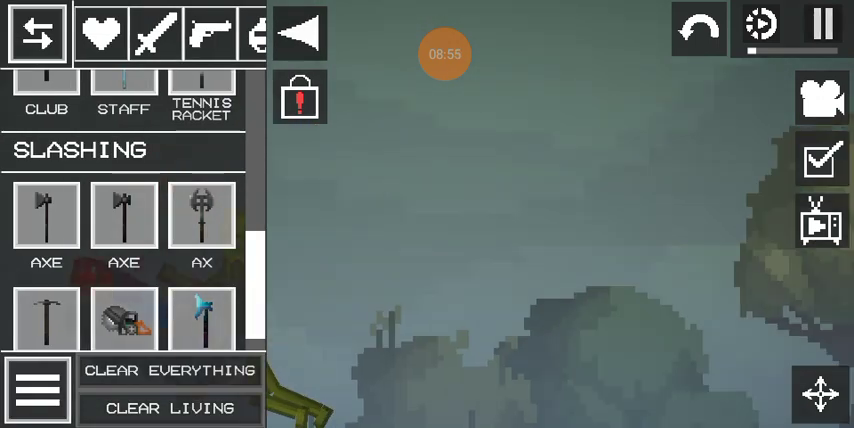
- Pause the scene with the helmeted, vest-wearing soldier holding a rifle
left_click(822, 27)
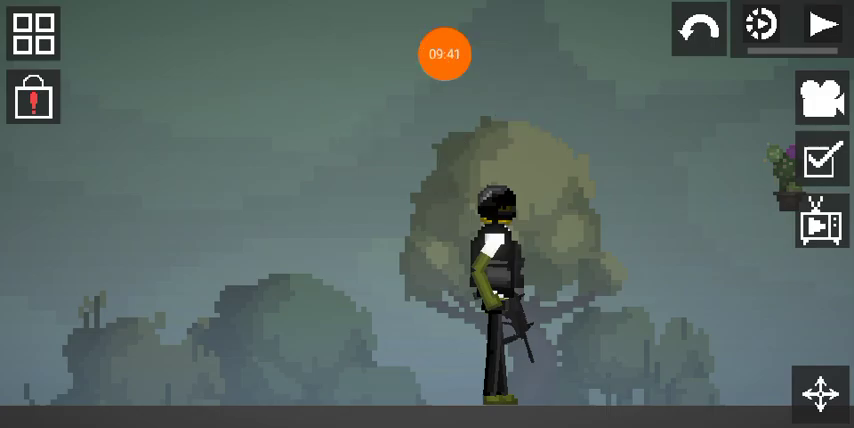
- Resume play so the yellow-headed figure crumples, then open the Other items catalogue
left_click(820, 27)
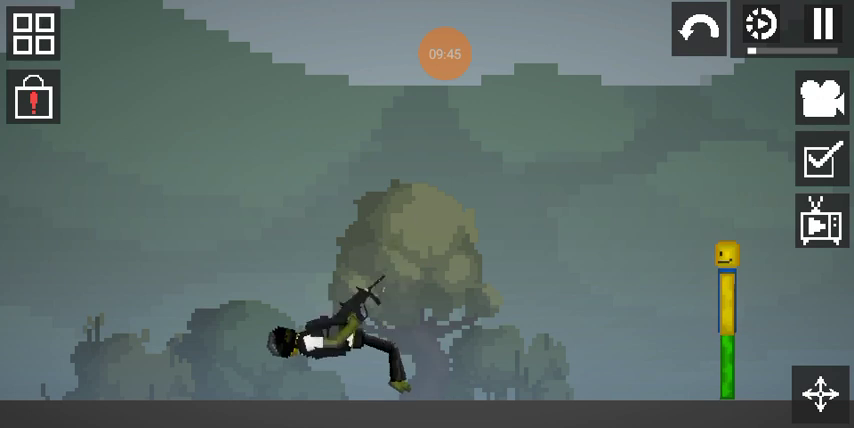
left_click(445, 53)
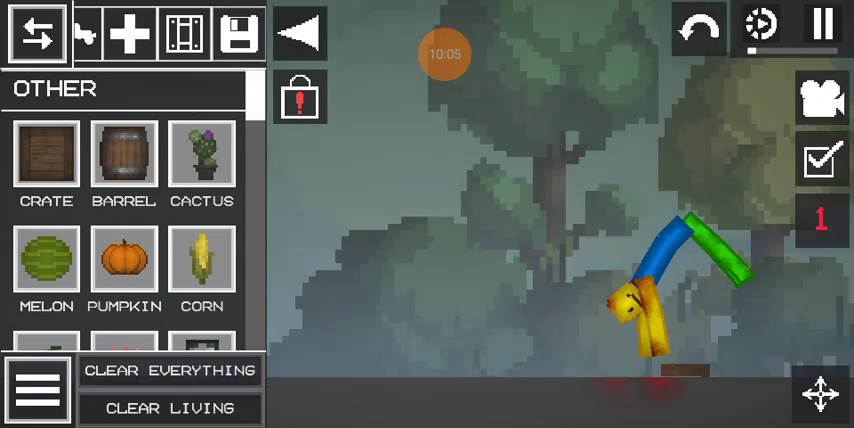
- Spawn five cats onto the foggy forest ground and let them roam
left_click(38, 33)
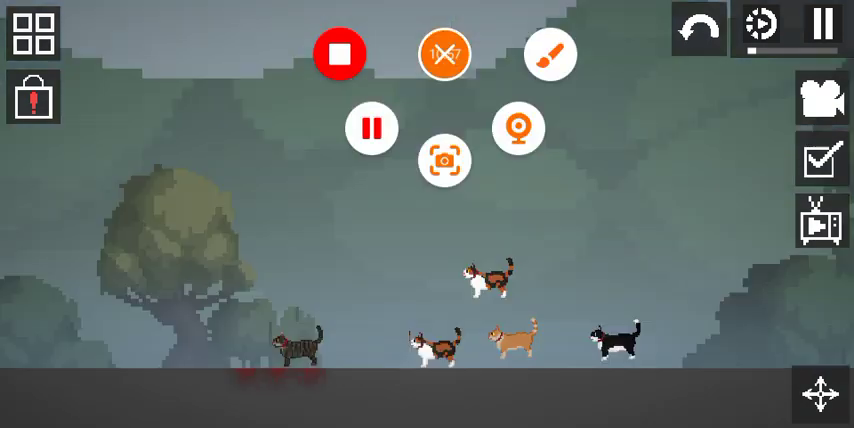
left_click(444, 53)
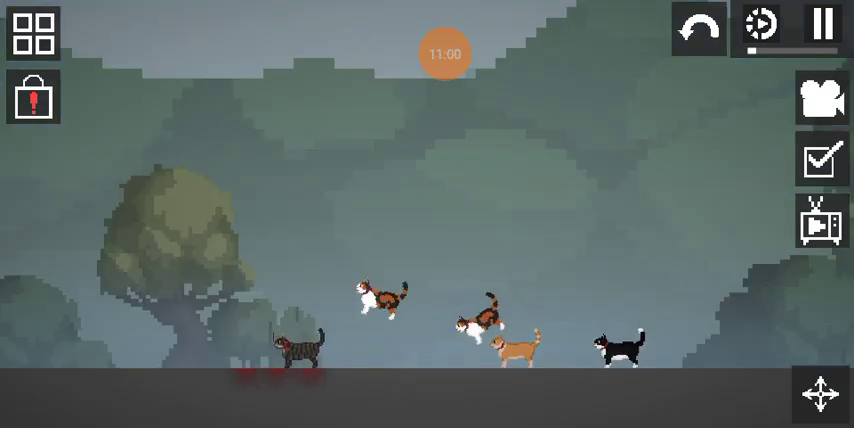